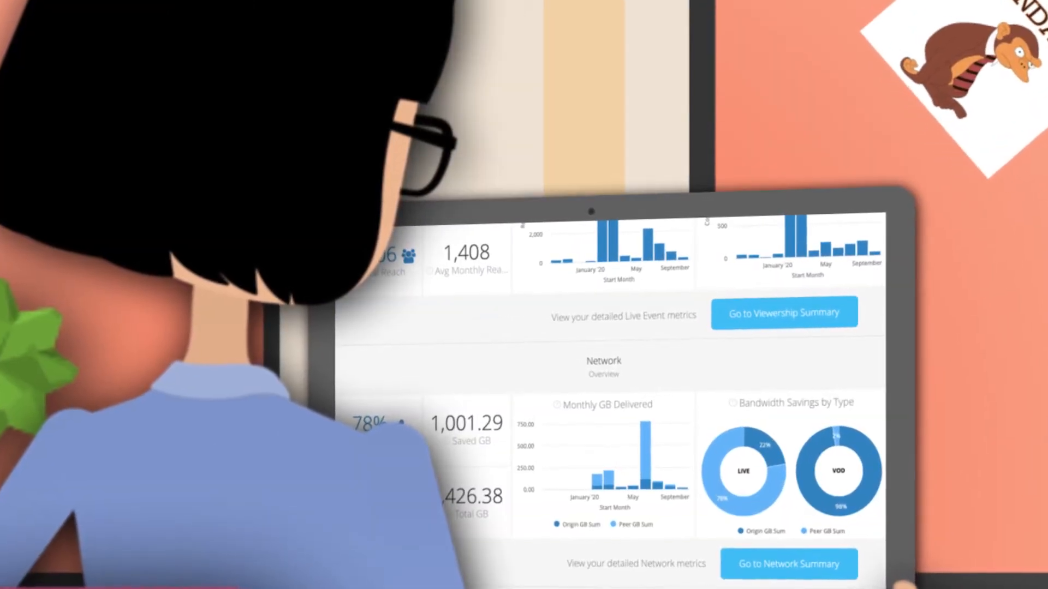
Step: Scroll the Overview dashboard and open the Viewership Summary for live events
scroll(up, 3)
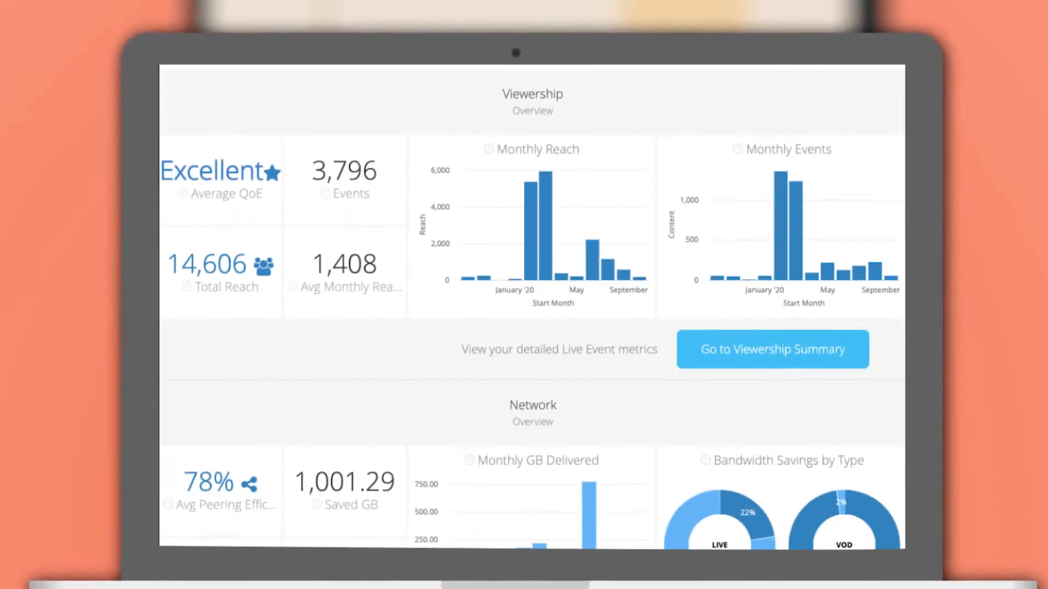
scroll(down, 3)
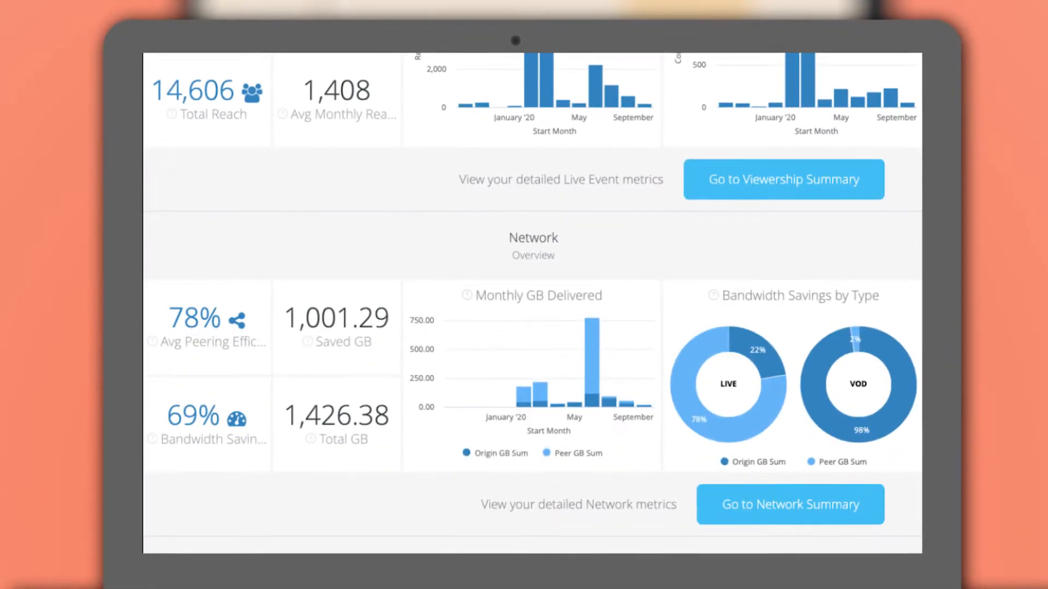
click(783, 179)
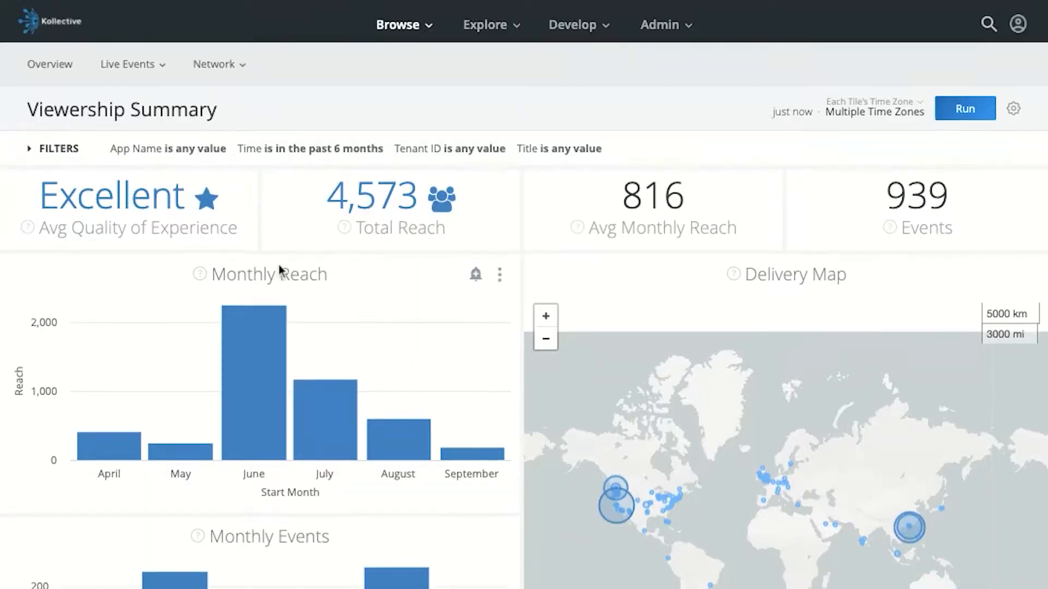
mouse_move(371, 230)
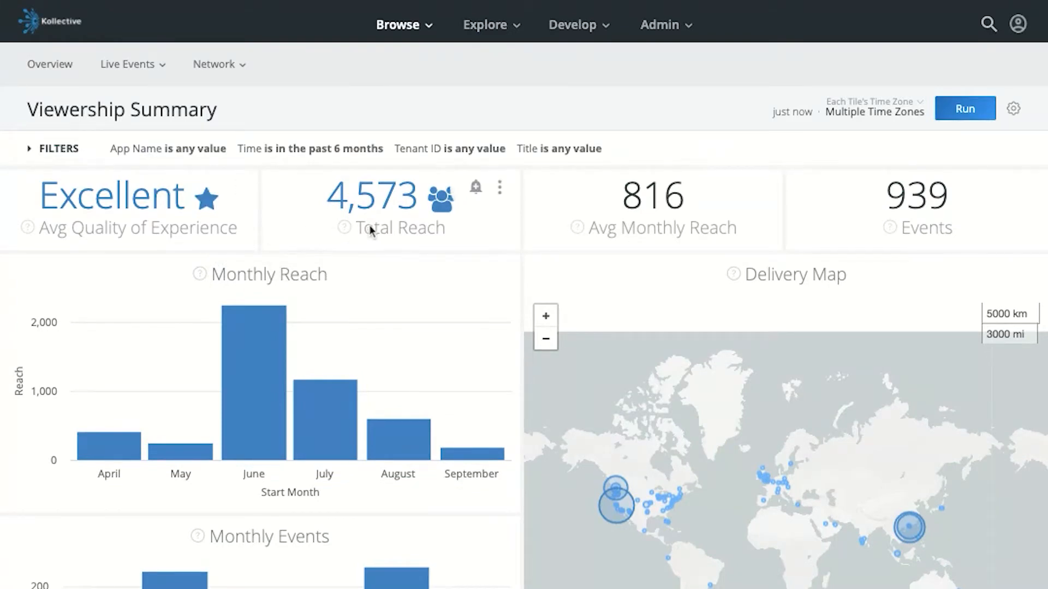
mouse_move(876, 225)
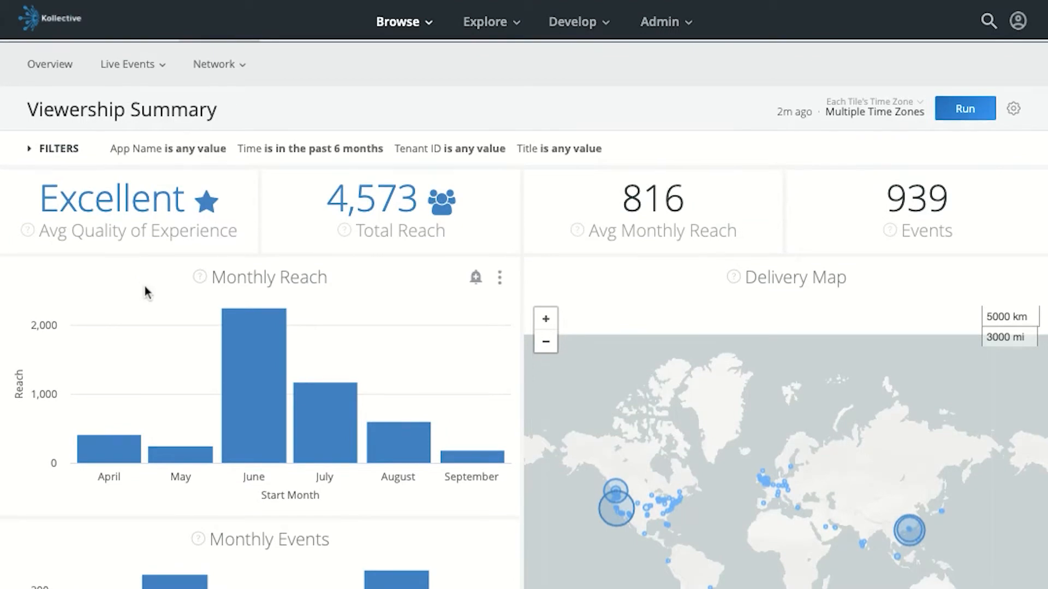
Step: Scroll to Recent Activity and open Viewership Analytics for the Acme Corp Townhall event
scroll(down, 3)
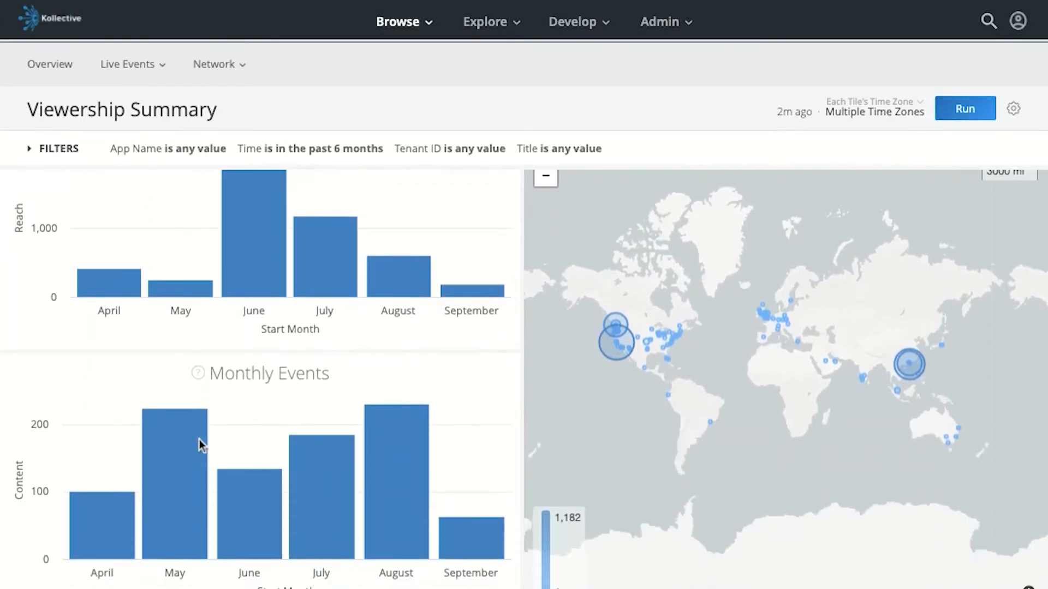
scroll(down, 3)
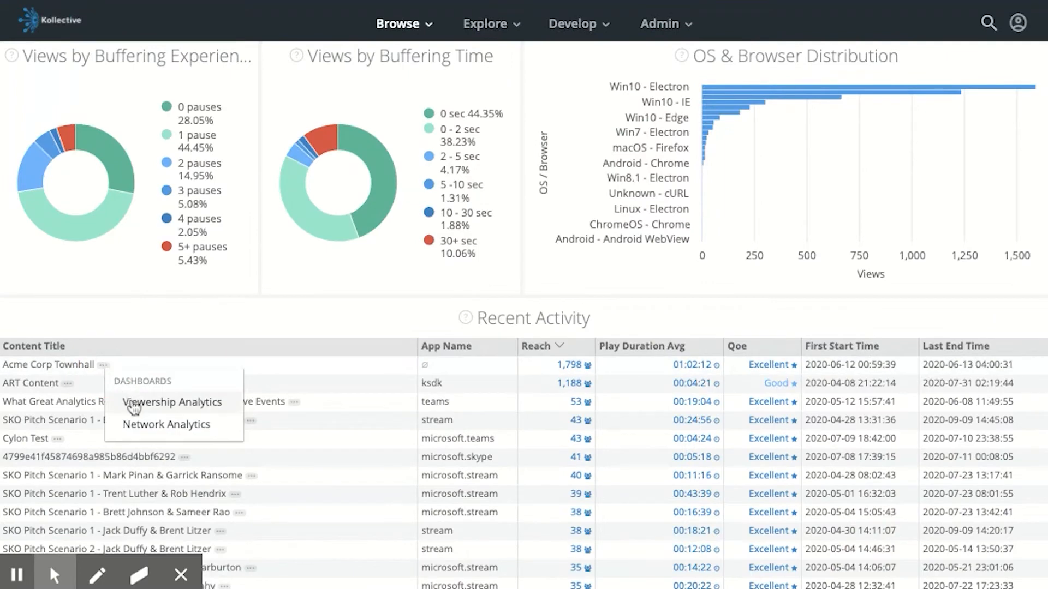
click(171, 402)
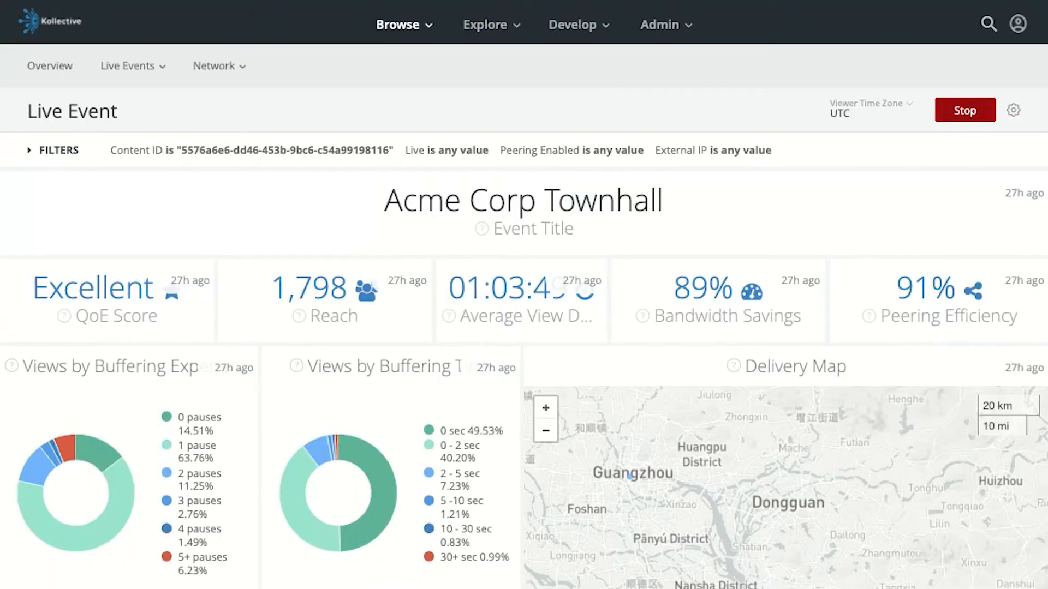